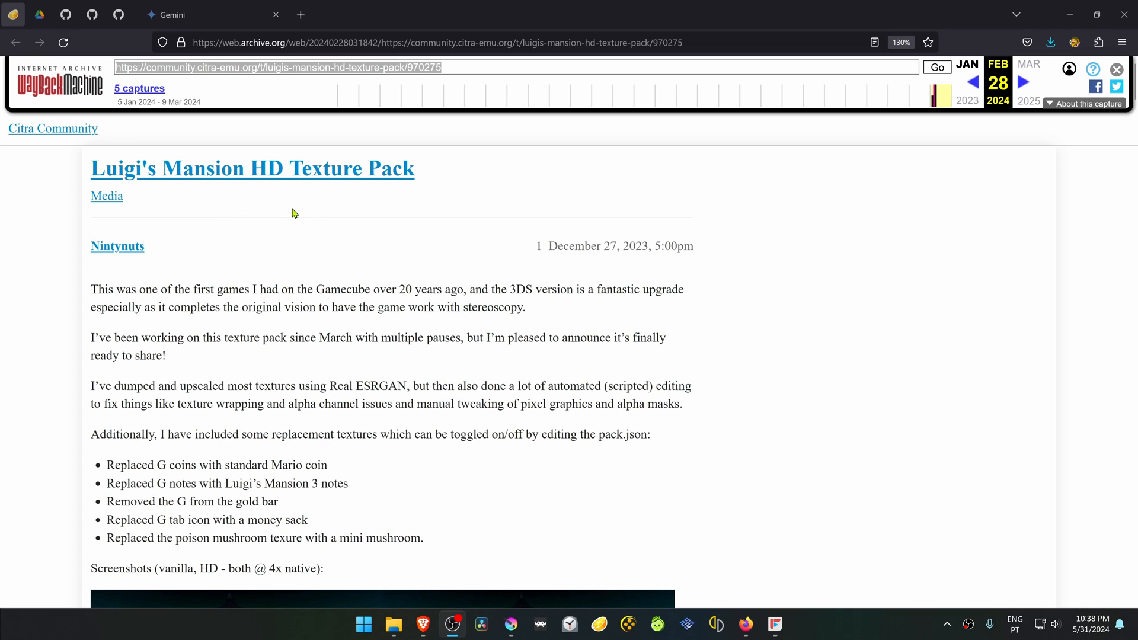
mouse_move(322, 220)
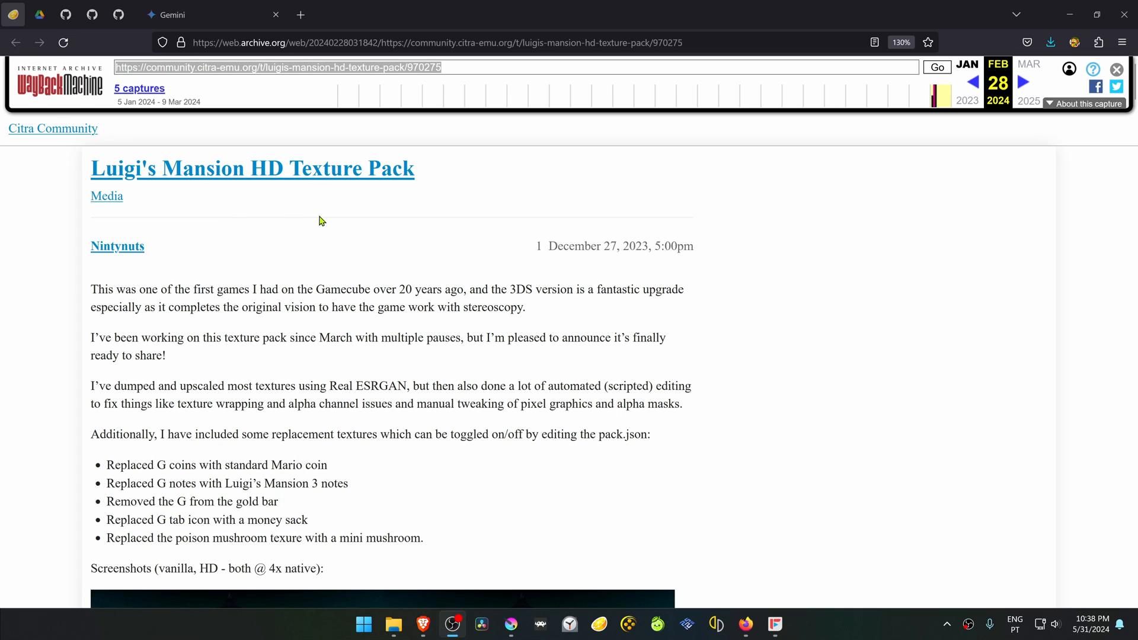
mouse_move(276, 215)
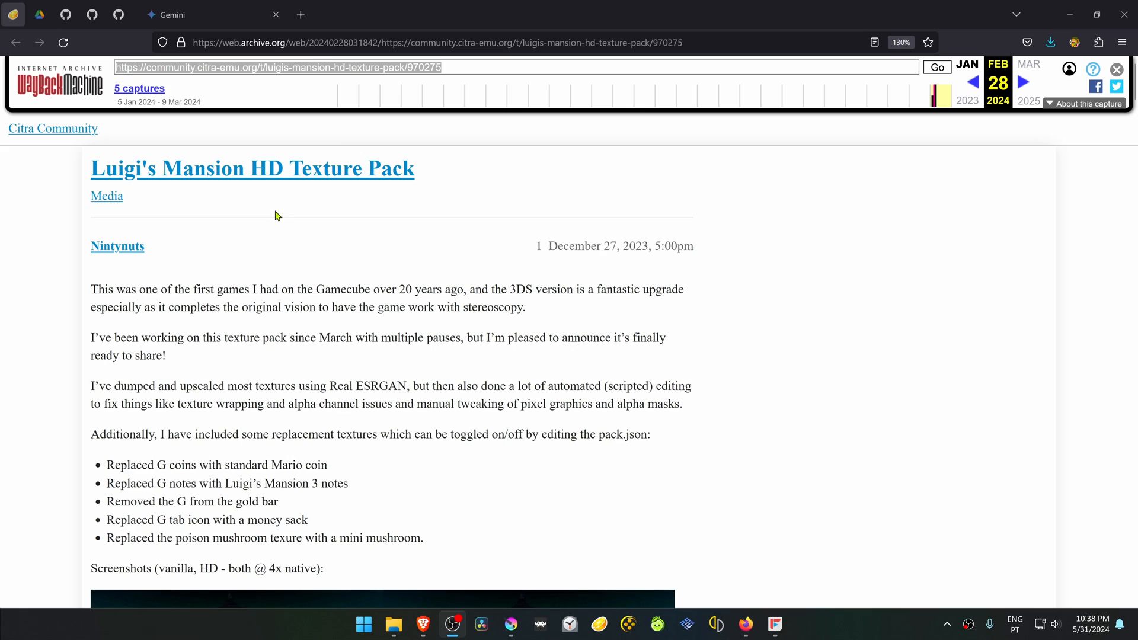
mouse_move(376, 197)
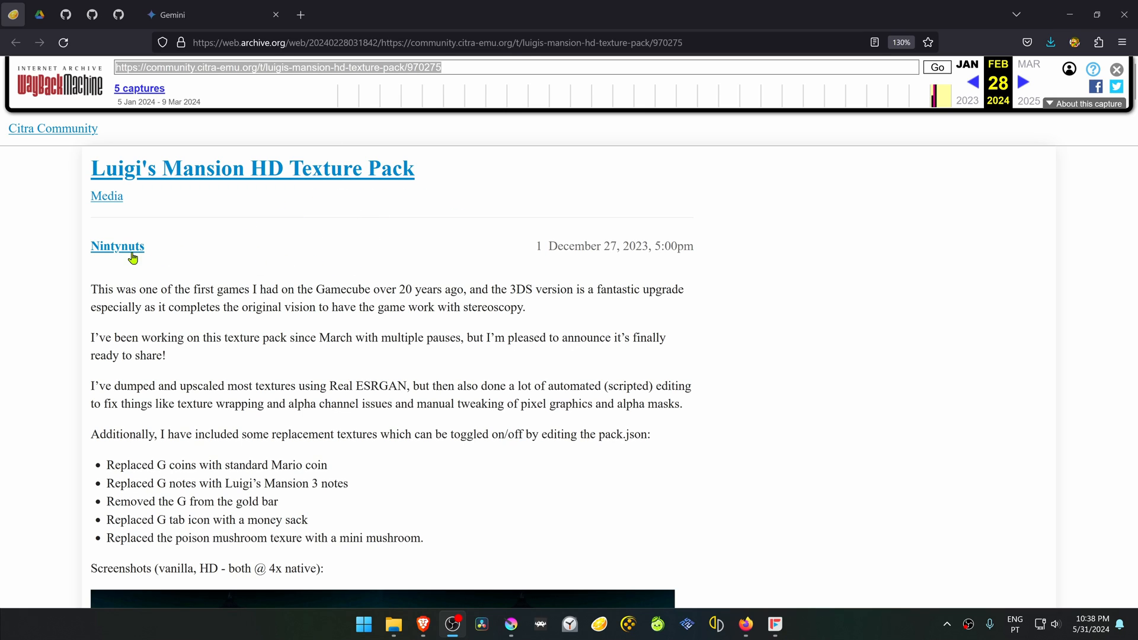
mouse_move(322, 247)
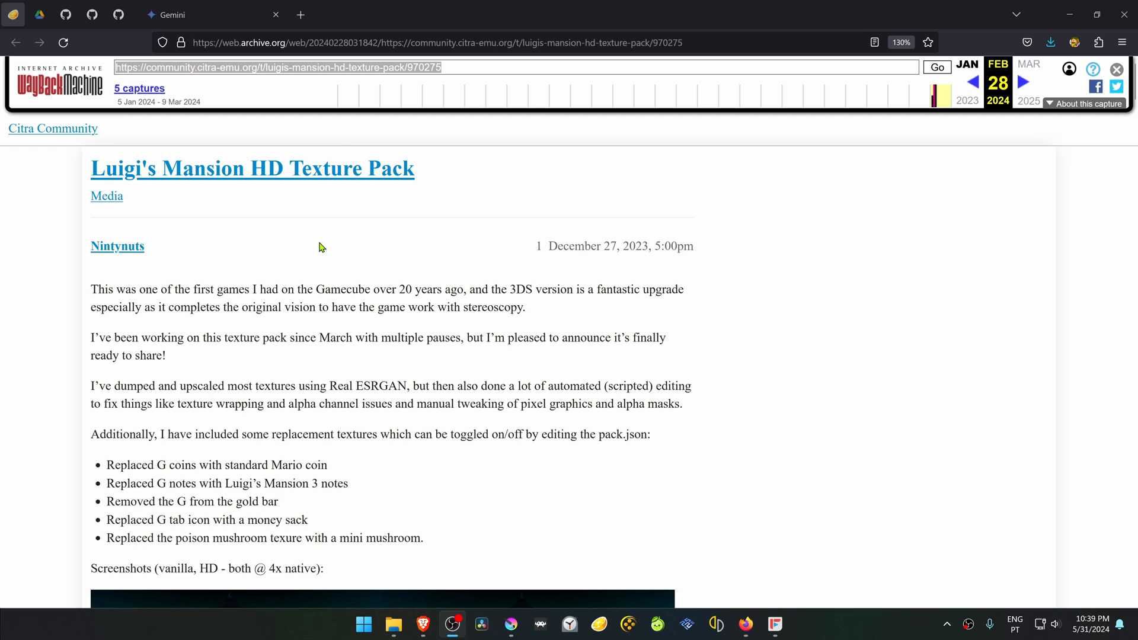
Scroll the archived forum post down to the texture pack's Google Drive link
scroll("down", 3)
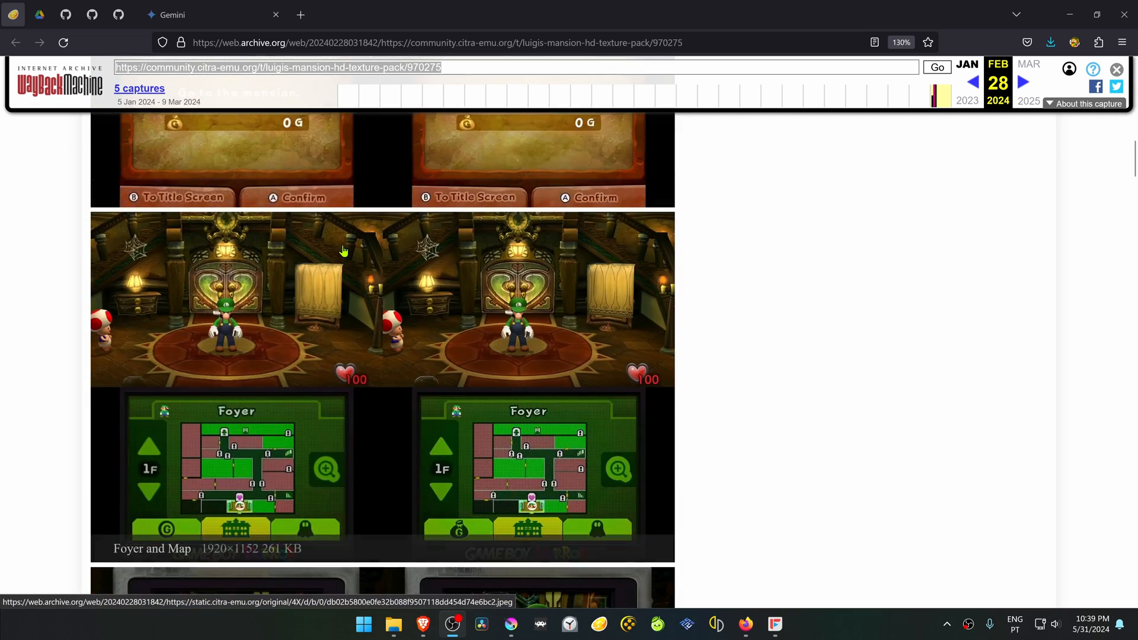
scroll("down", 3)
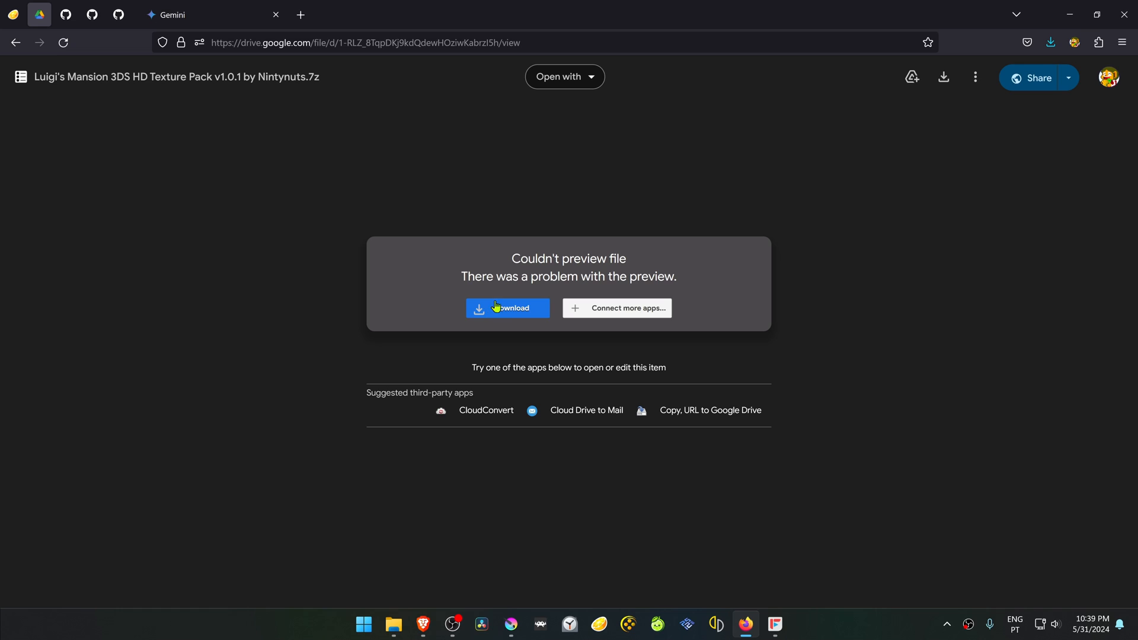
Download the 318 MB texture pack archive despite the scan warning, saving it to the Desktop
left_click(508, 308)
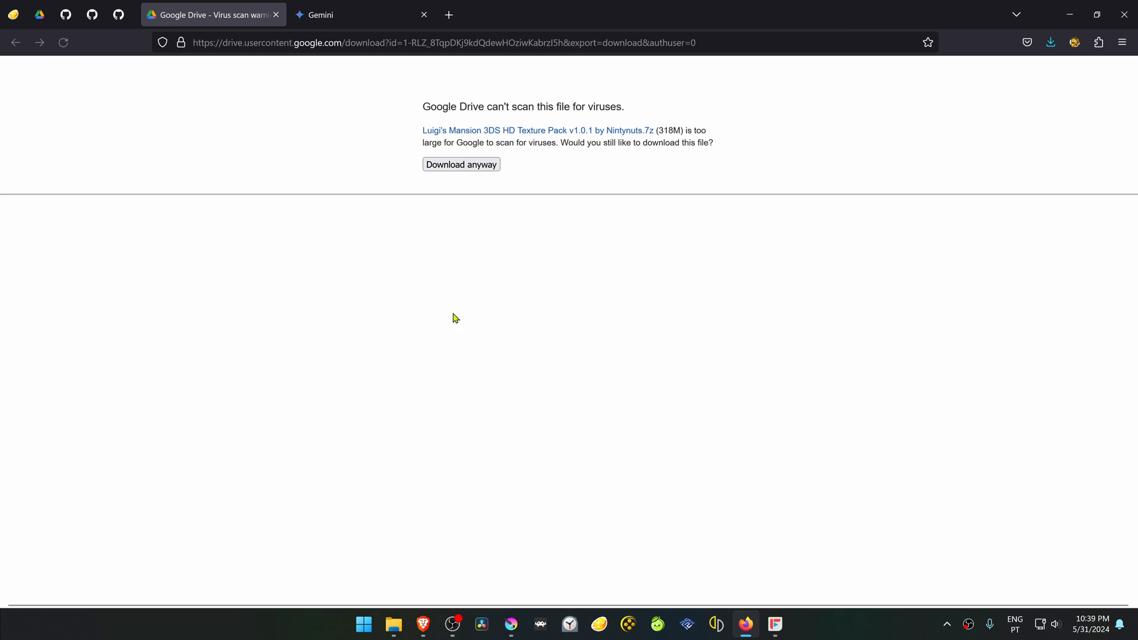
left_click(461, 165)
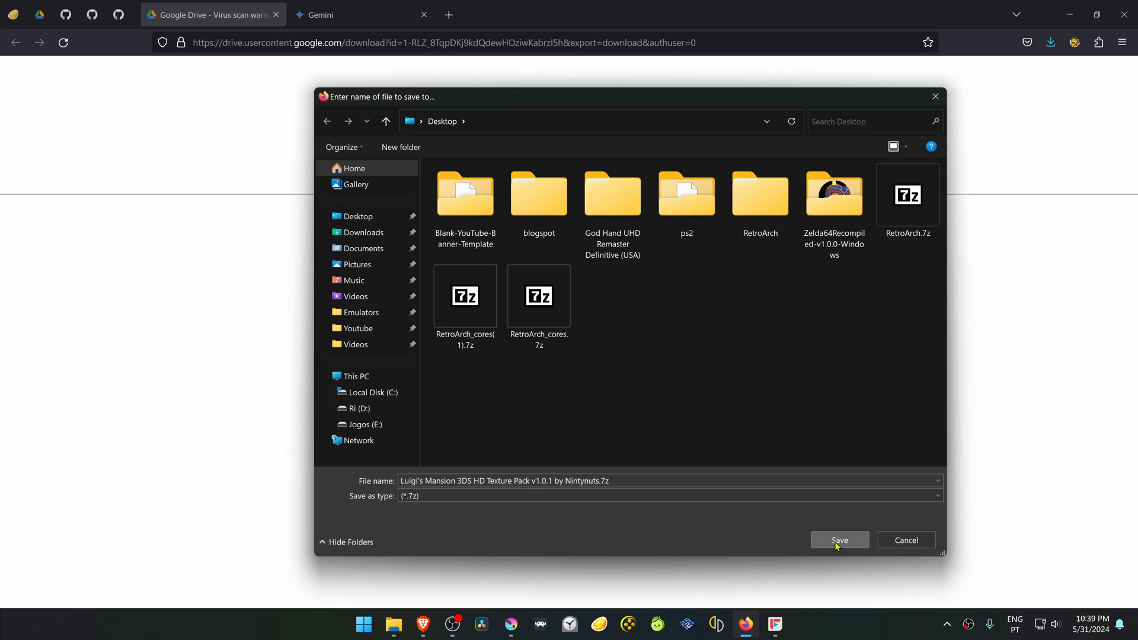
left_click(840, 539)
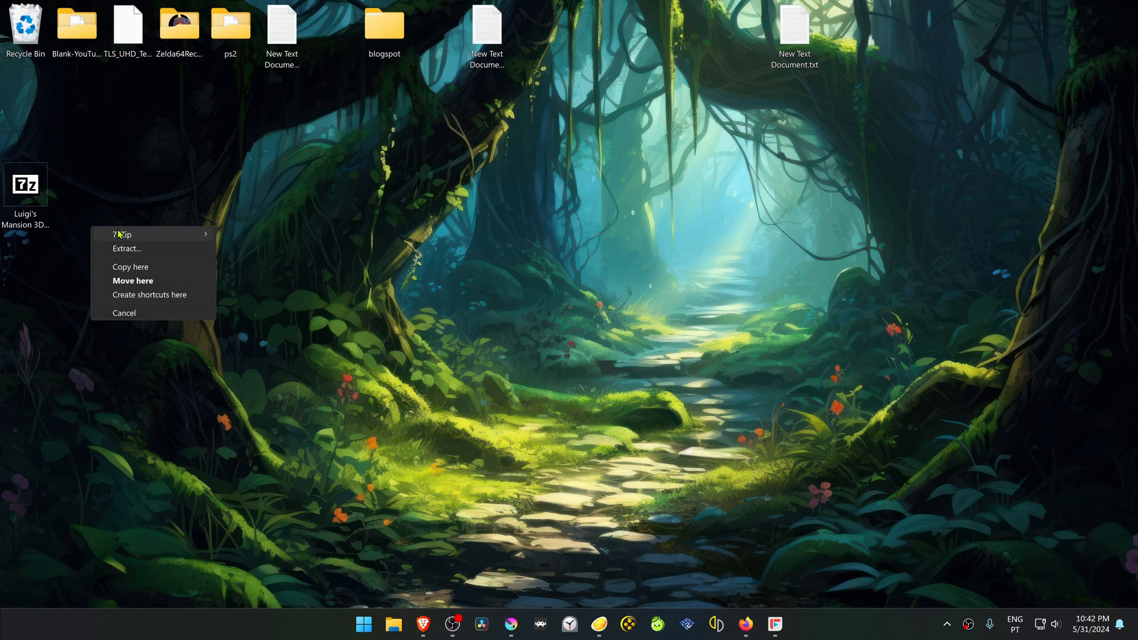
left_click(126, 249)
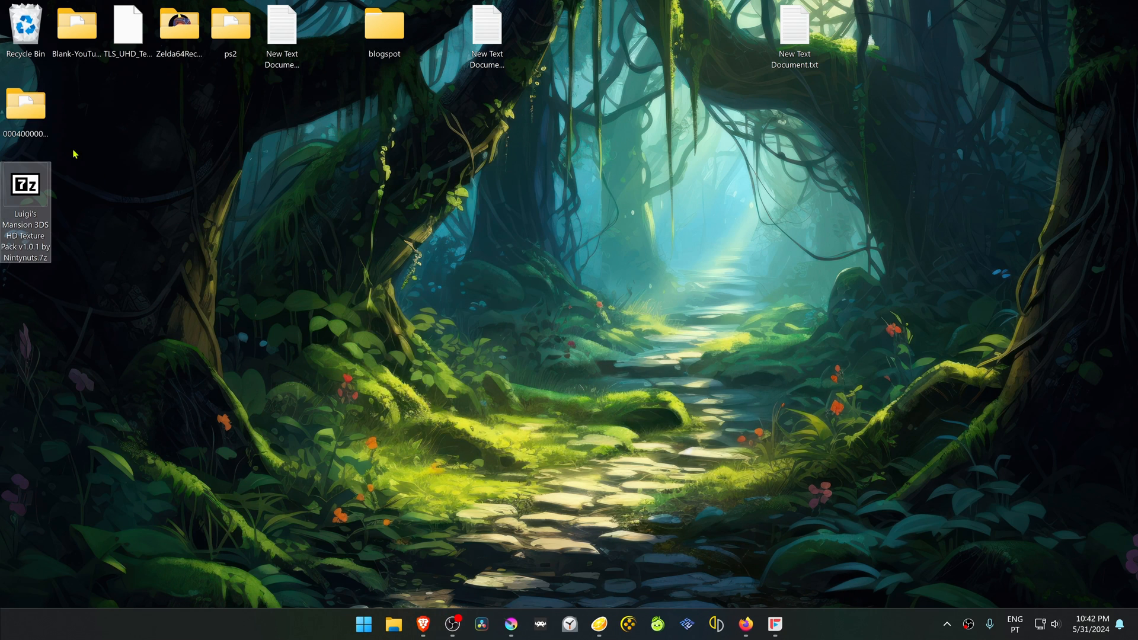
double_click(25, 105)
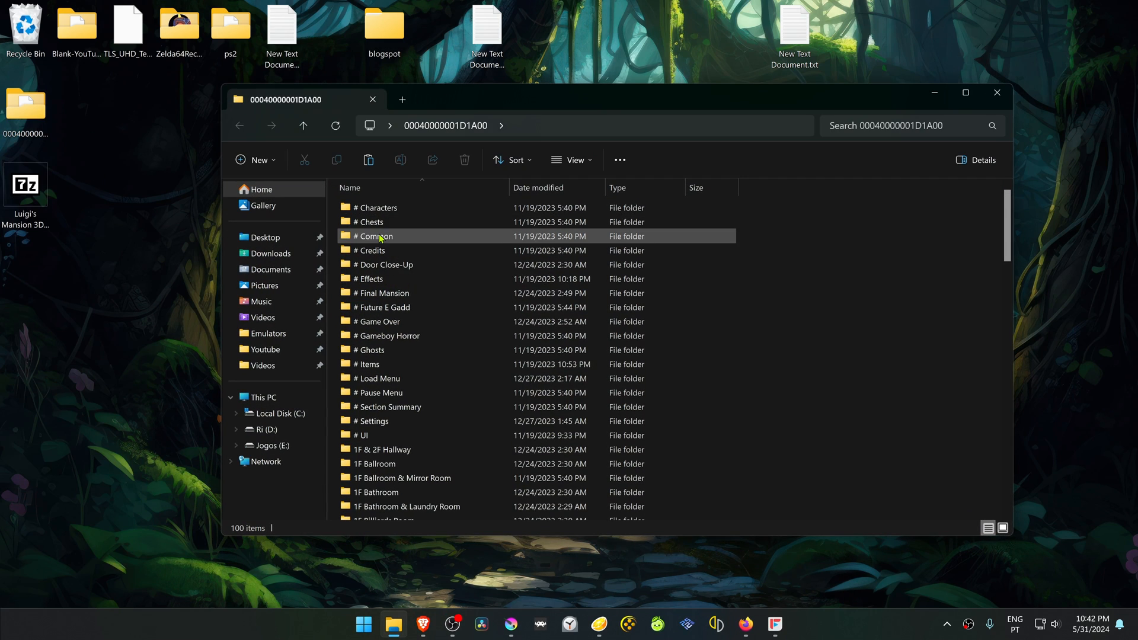
key("ctrl+a")
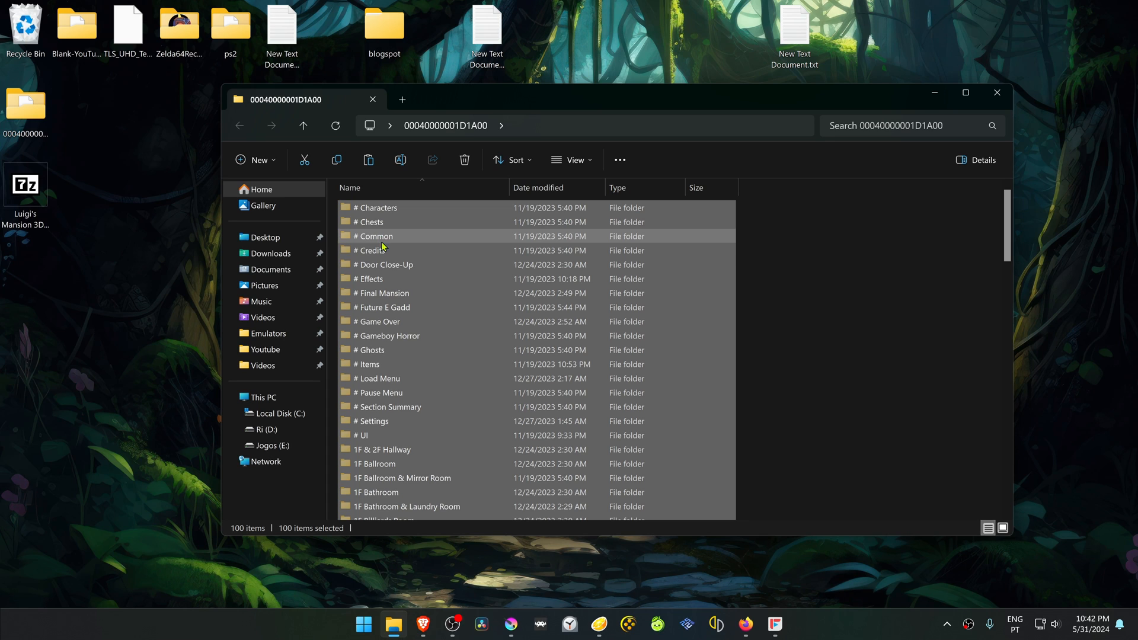
left_click(606, 622)
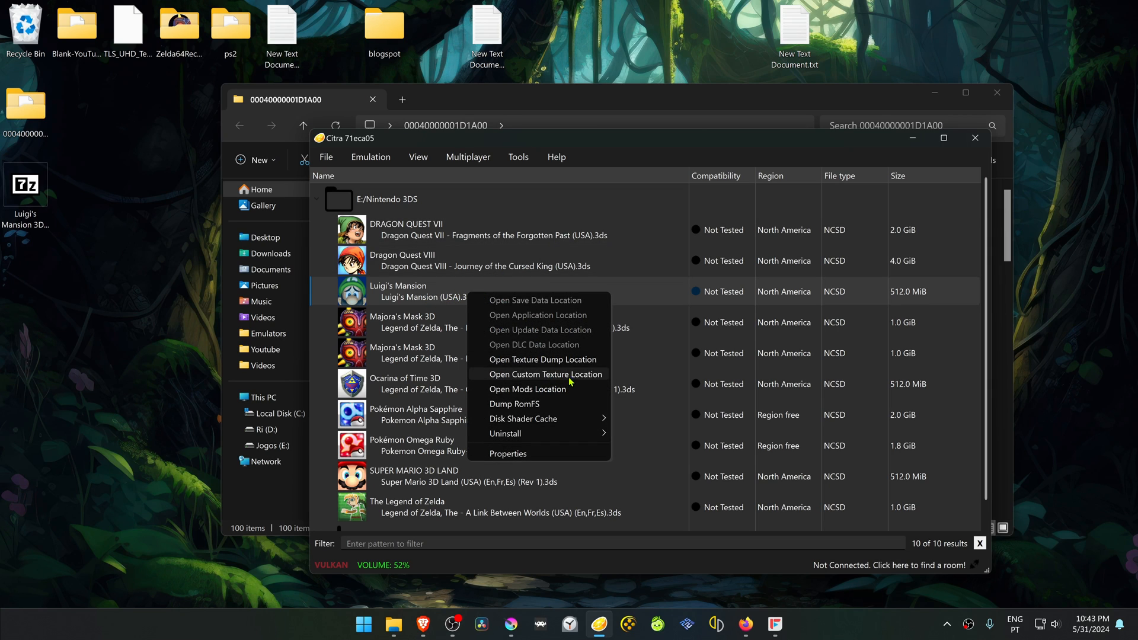
left_click(546, 373)
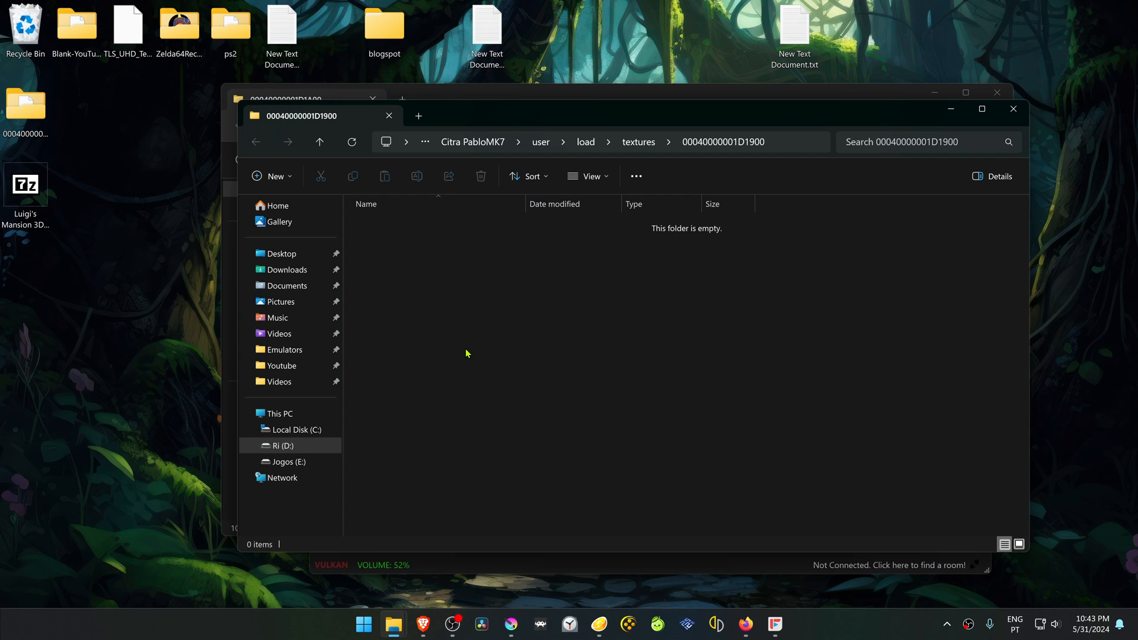
key("ctrl+a")
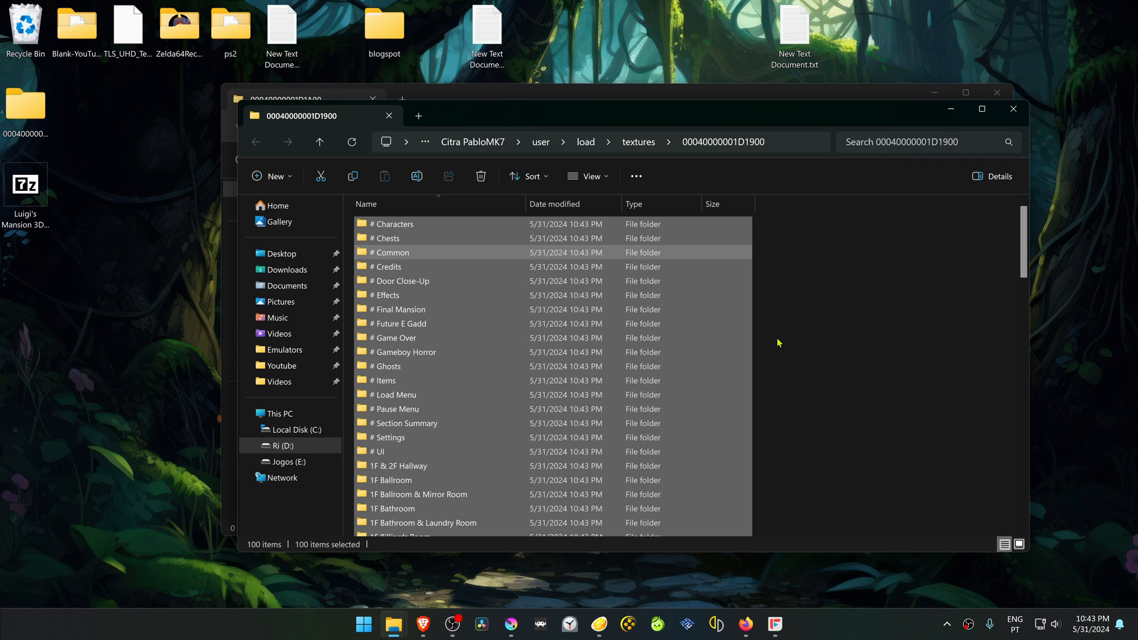
Open the Graphics page of Citra's configuration
left_click(601, 625)
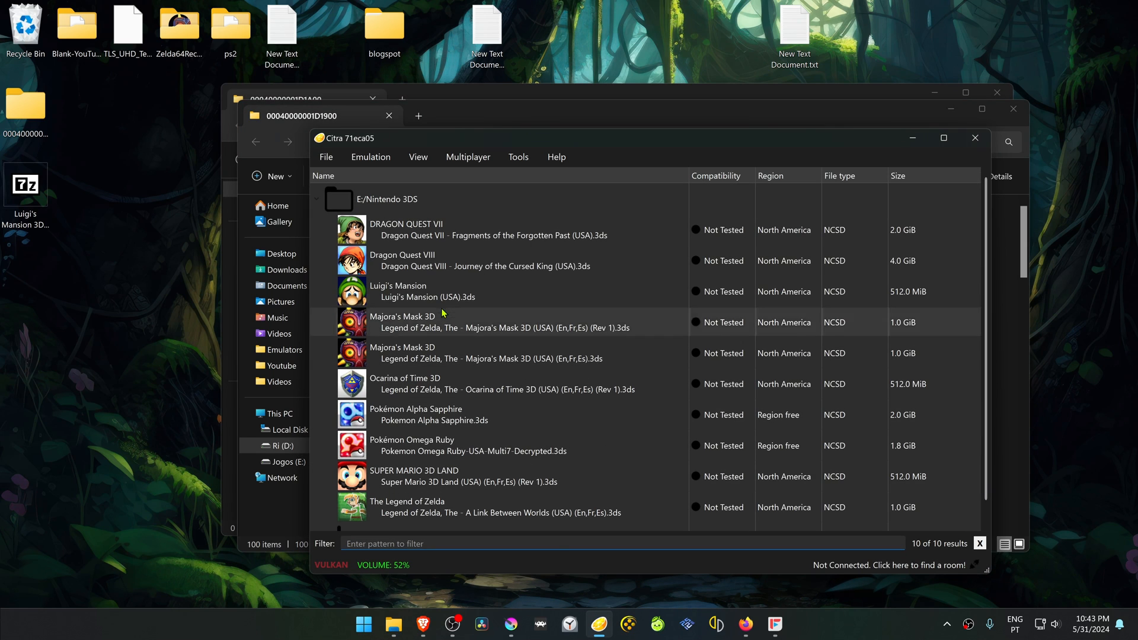
left_click(371, 157)
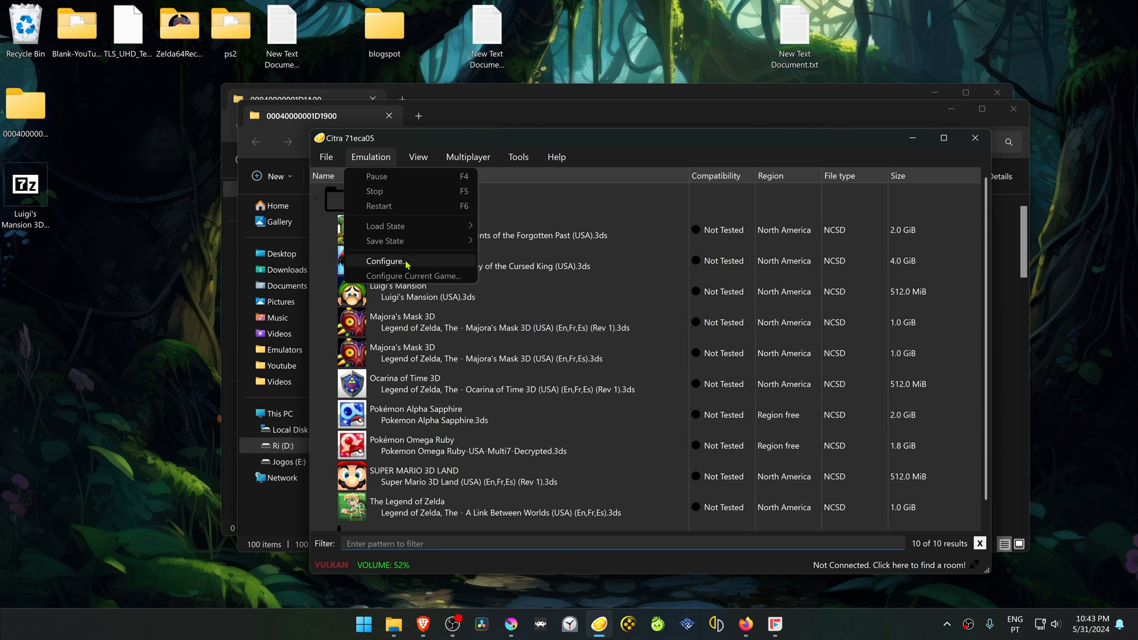
left_click(385, 261)
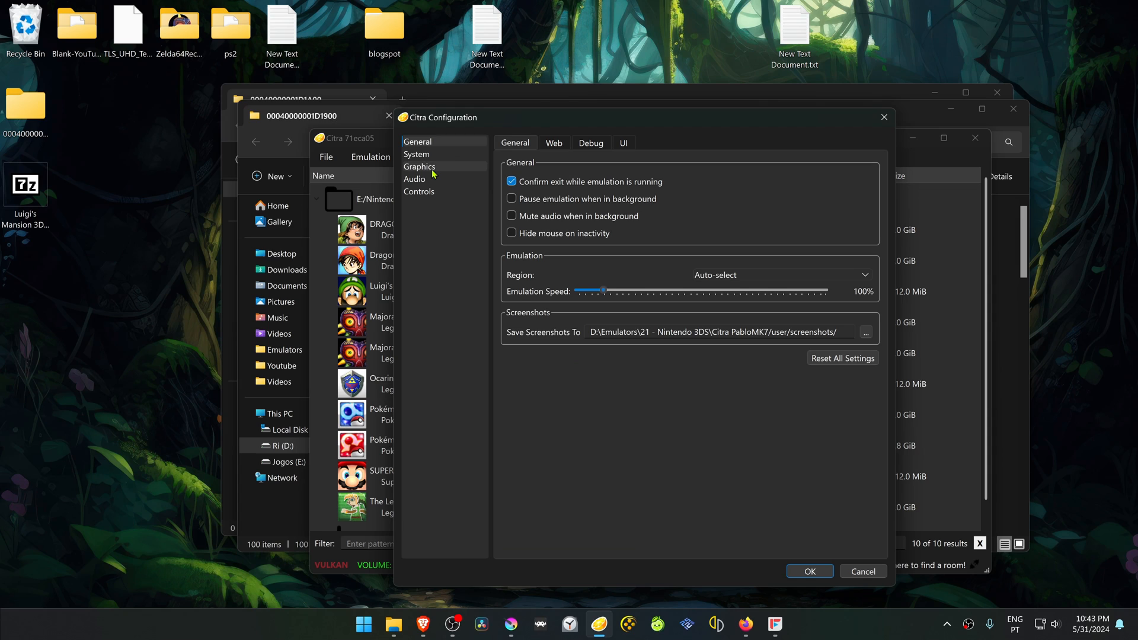
left_click(419, 167)
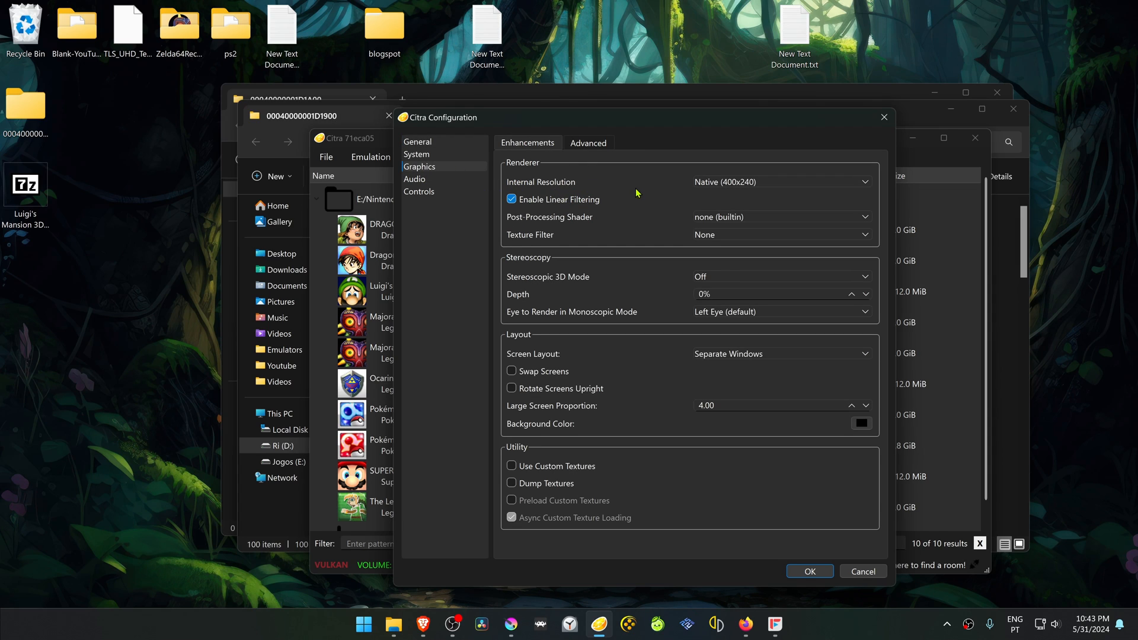
Set Internal Resolution to 7x Native (2800x1680), enable Use Custom Textures, and confirm
left_click(781, 182)
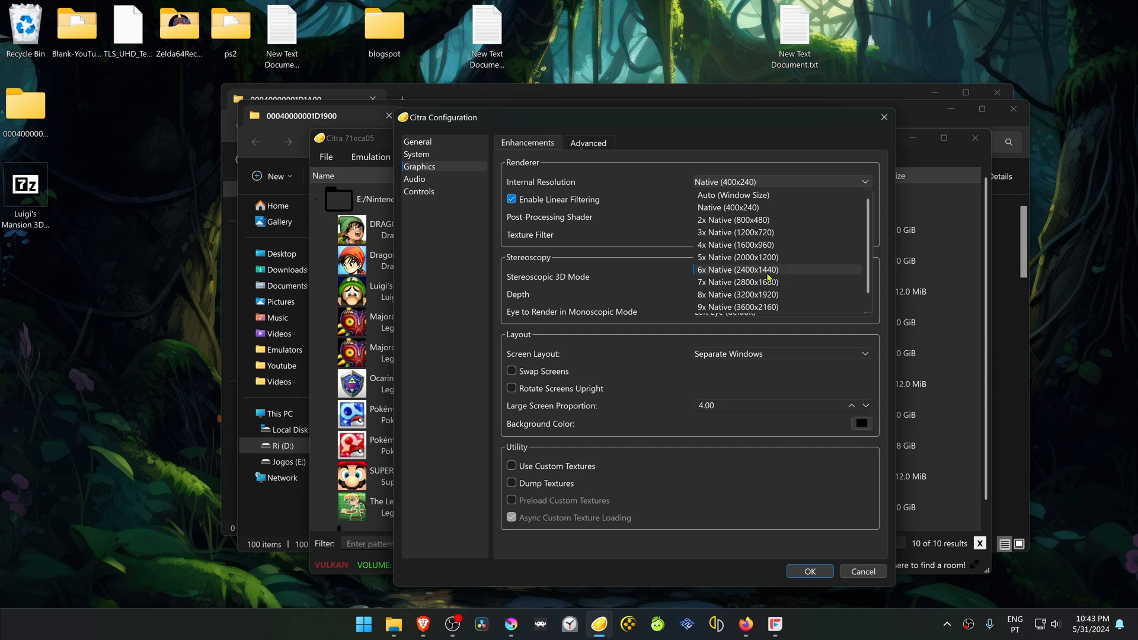
scroll("down", 3)
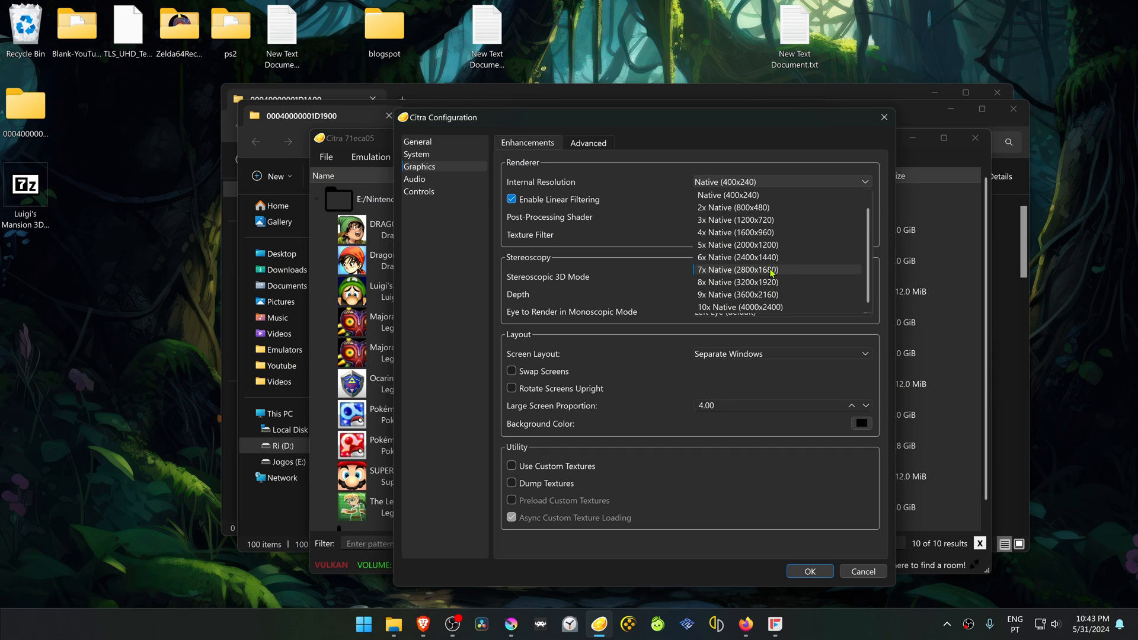
left_click(738, 269)
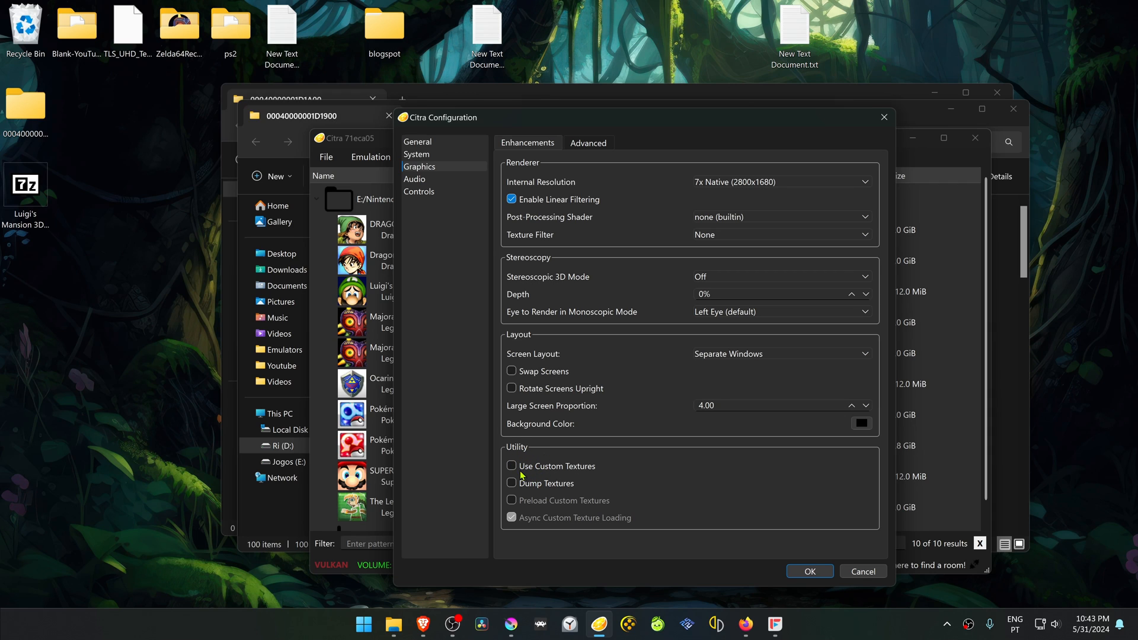
left_click(511, 466)
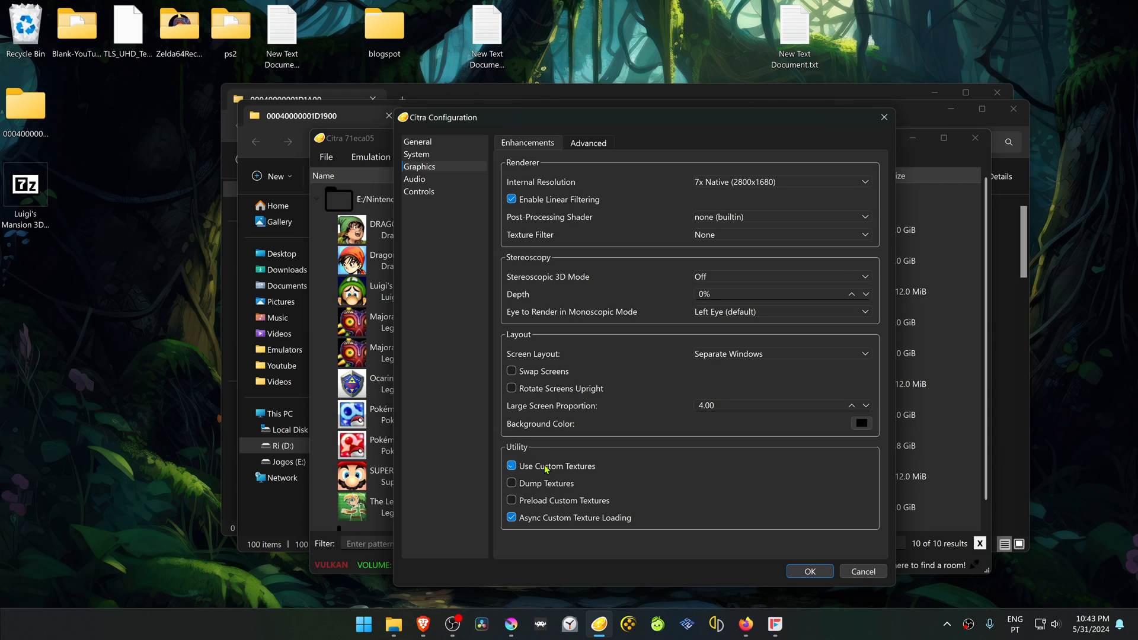
left_click(810, 571)
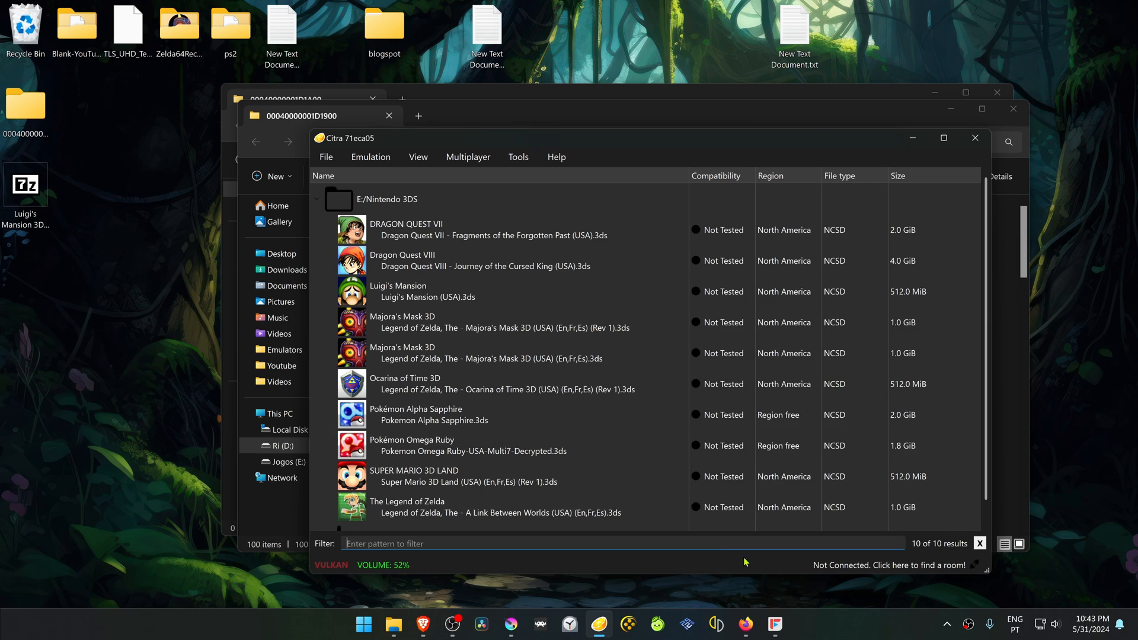
mouse_move(509, 297)
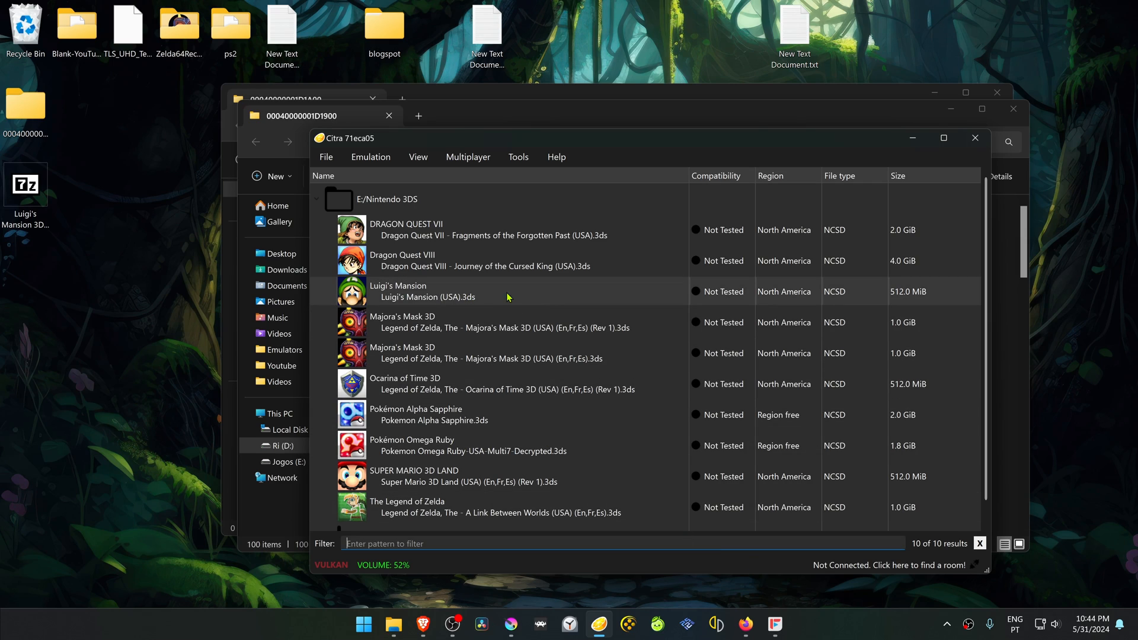
Launch Luigi's Mansion from Citra's game list
double_click(428, 291)
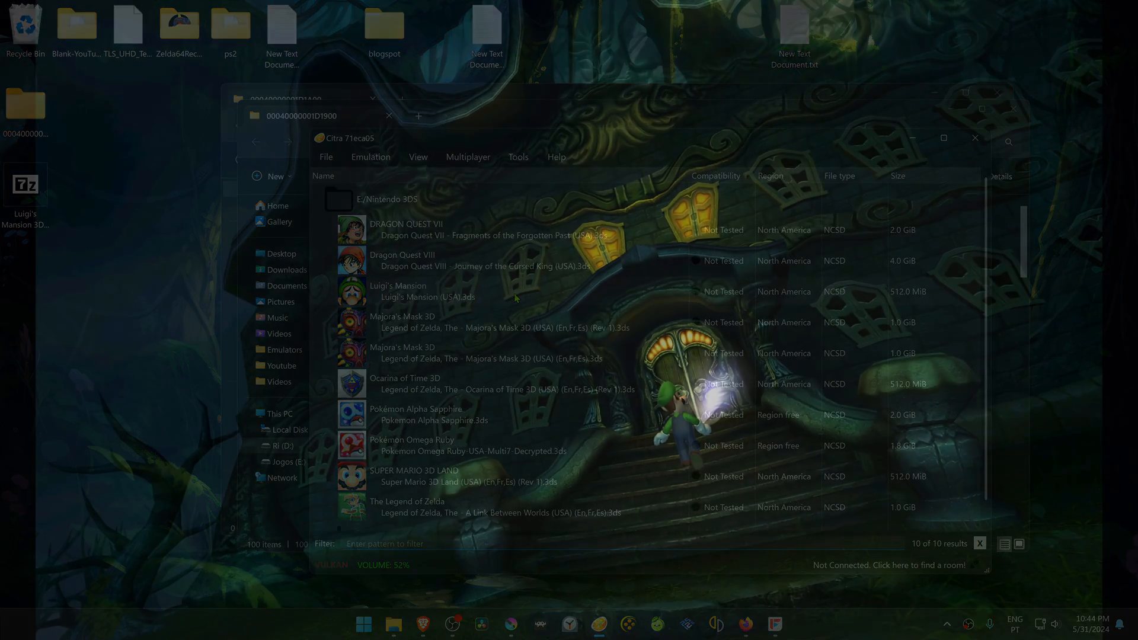